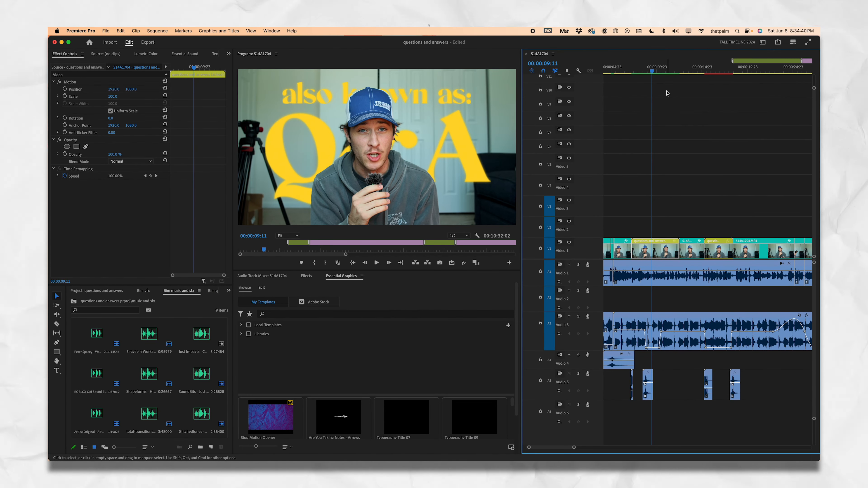
{"action": "mouse_move", "coordinate": [323, 159]}
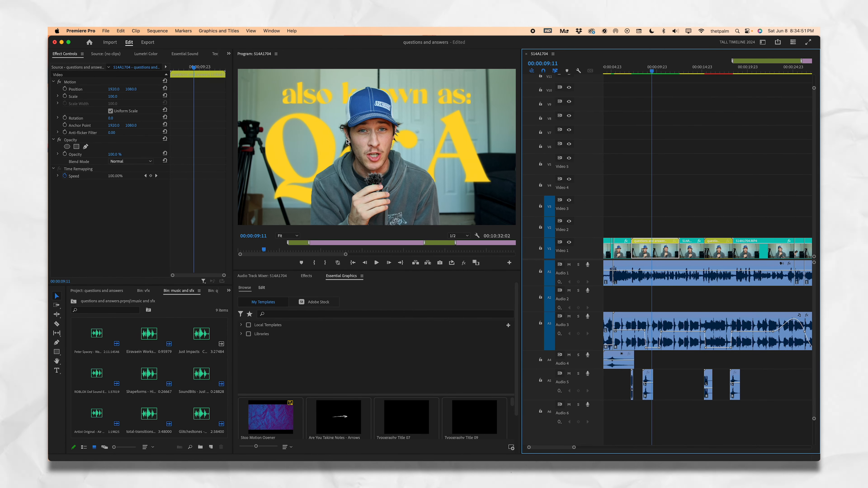
{"action": "mouse_move", "coordinate": [397, 146]}
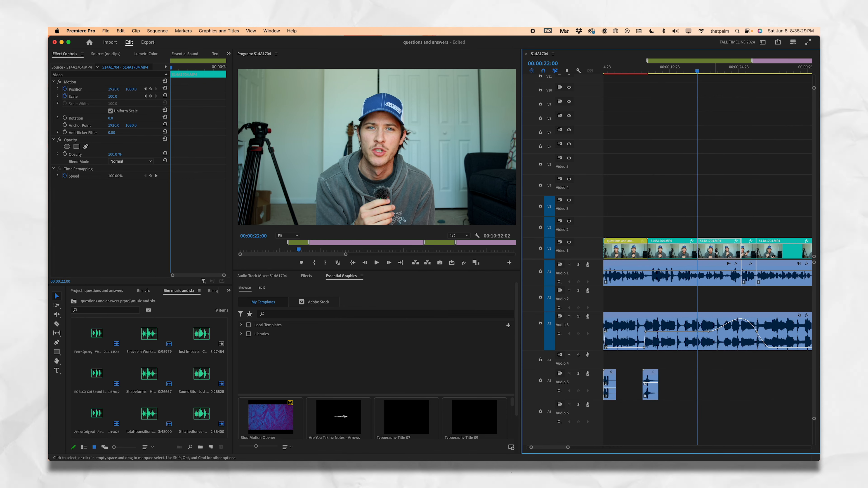
{"action": "mouse_move", "coordinate": [716, 251]}
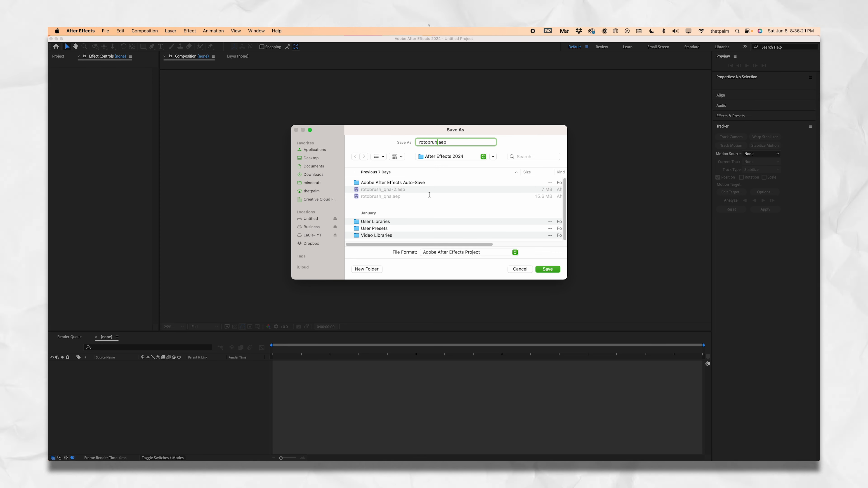
Save the new After Effects project as rotobrush_tutorial.
{"action": "left_click", "coordinate": [547, 270]}
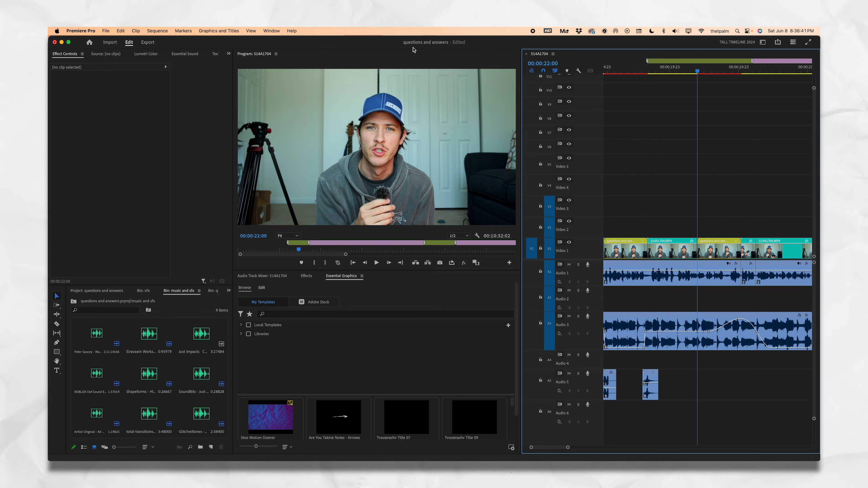
{"action": "mouse_move", "coordinate": [426, 42]}
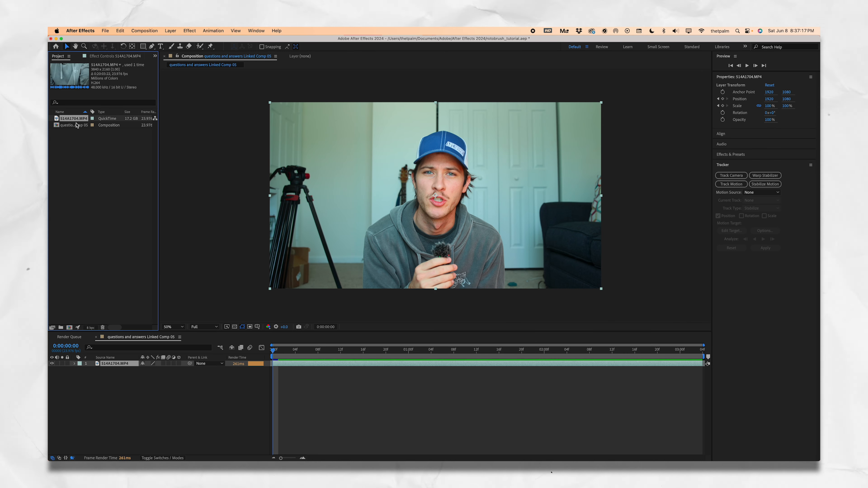
Duplicate the 514A1704.MP4 speaker layer so the composition holds two copies.
{"action": "left_click", "coordinate": [72, 133]}
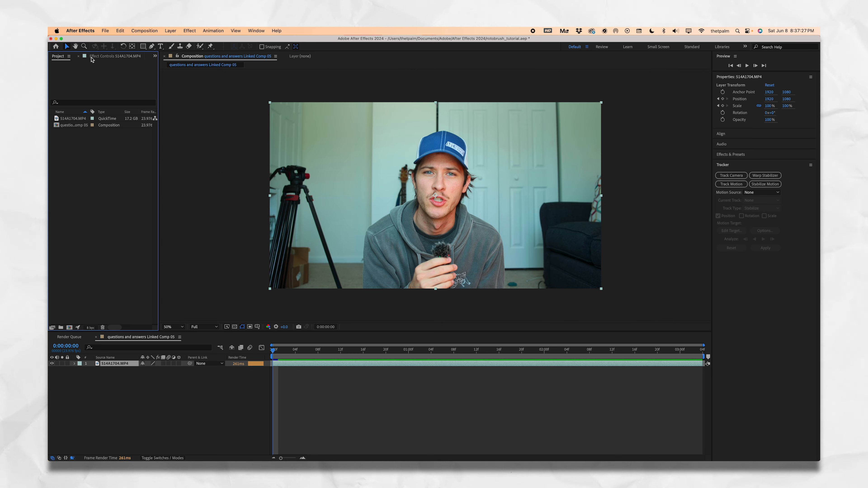
{"action": "left_click", "coordinate": [109, 56]}
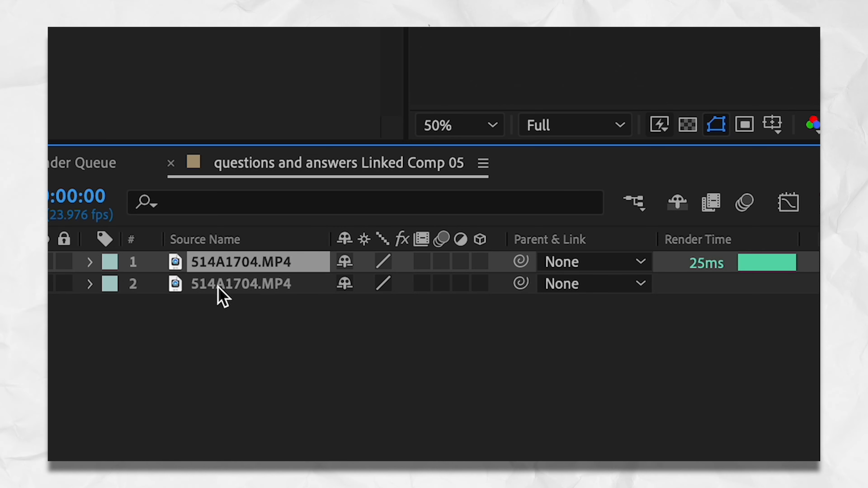
{"action": "mouse_move", "coordinate": [160, 266]}
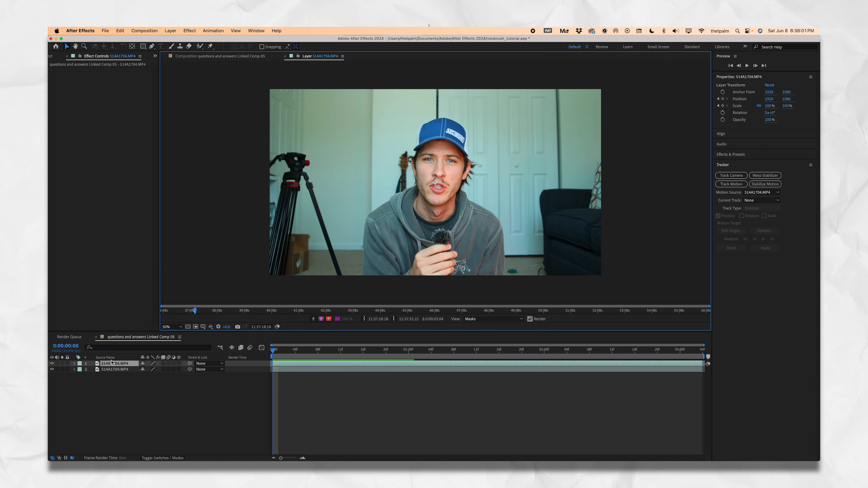
{"action": "mouse_move", "coordinate": [412, 201]}
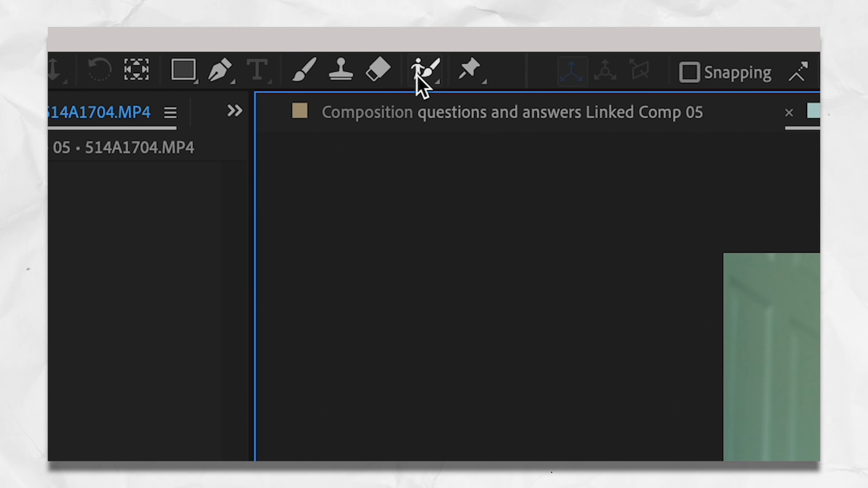
{"action": "left_click", "coordinate": [424, 71]}
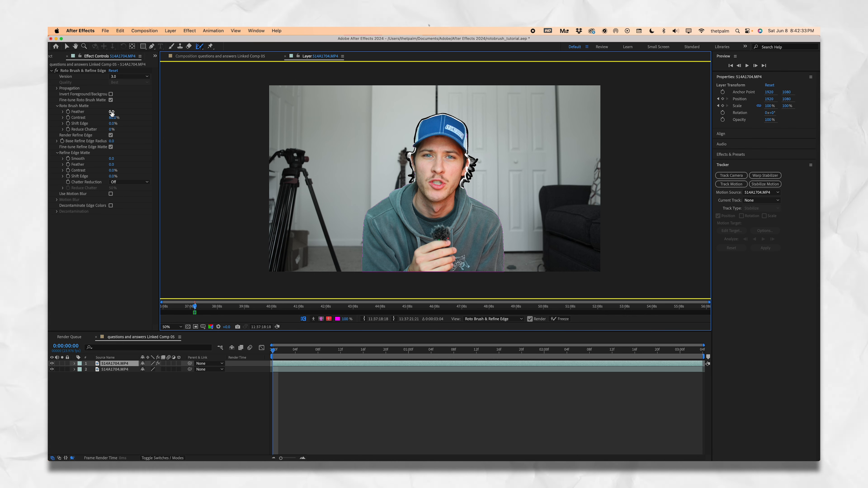
Set the Roto Brush Matte feather to 15 to soften the speaker's edge.
{"action": "left_click_drag", "start_coordinate": [112, 111], "coordinate": [116, 111]}
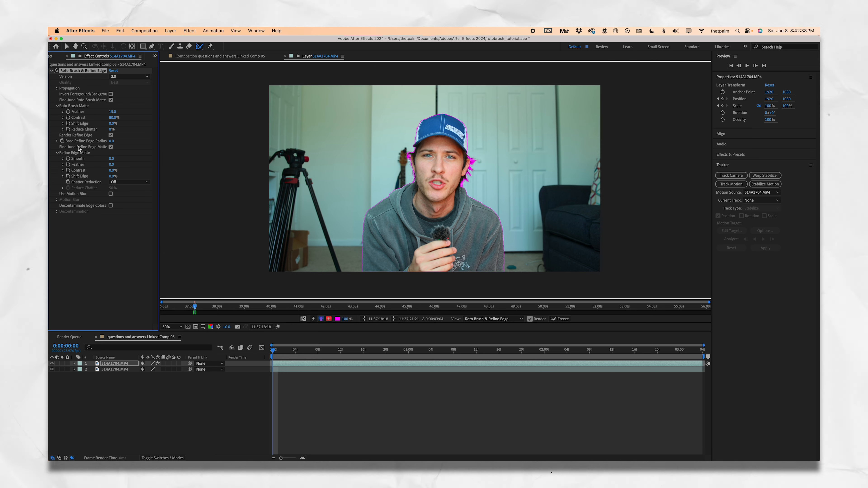
{"action": "mouse_move", "coordinate": [98, 165]}
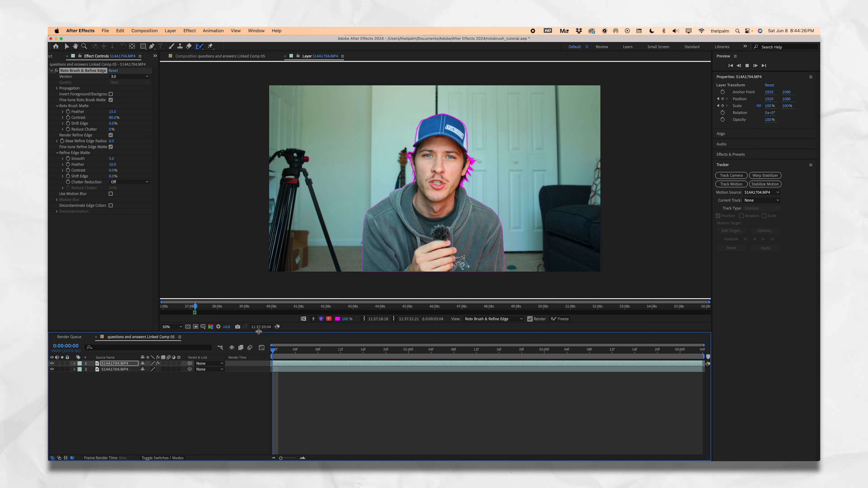
View the roto matte via Toggle Alpha so the speaker shows against black.
{"action": "left_click", "coordinate": [314, 319]}
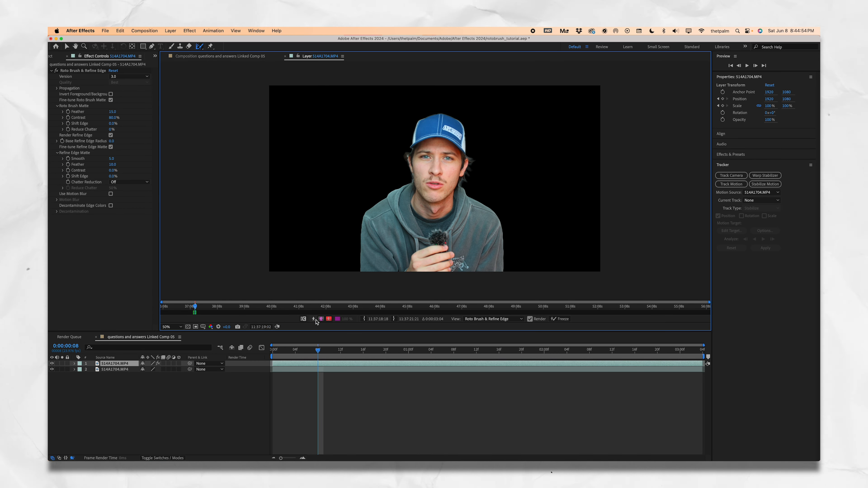
{"action": "left_click", "coordinate": [554, 319]}
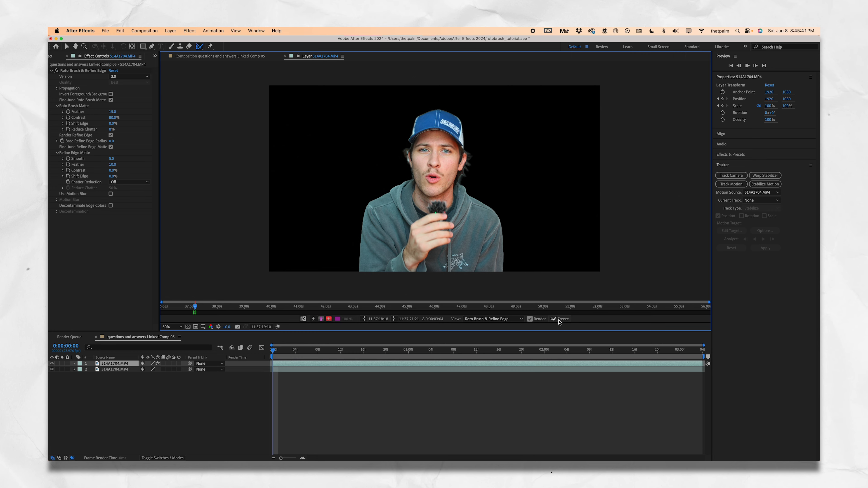
{"action": "mouse_move", "coordinate": [559, 322]}
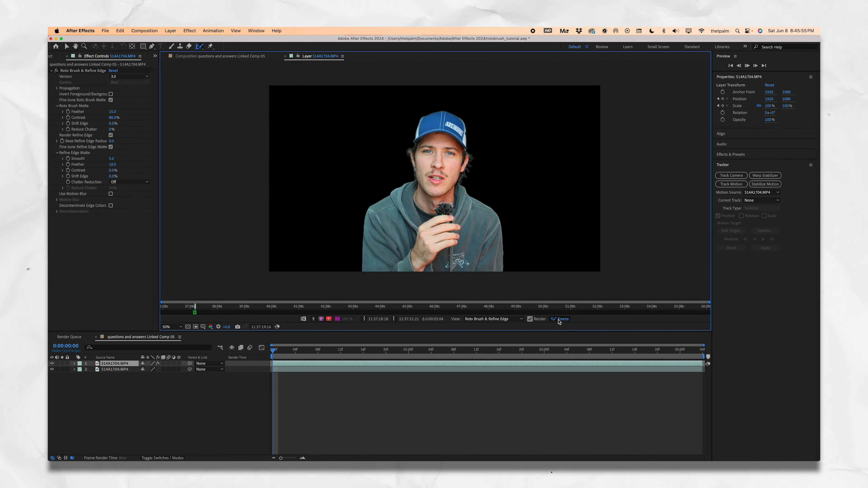
Freeze the Roto Brush & Refine Edge matte across all 79 frames of the clip.
{"action": "left_click", "coordinate": [553, 319]}
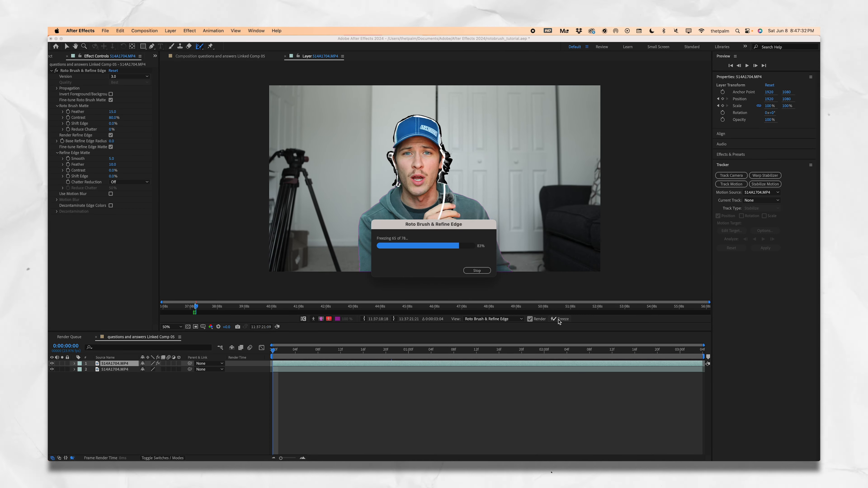
Return to the composition view and hide the background footage layer to check the cutout.
{"action": "left_click", "coordinate": [560, 319]}
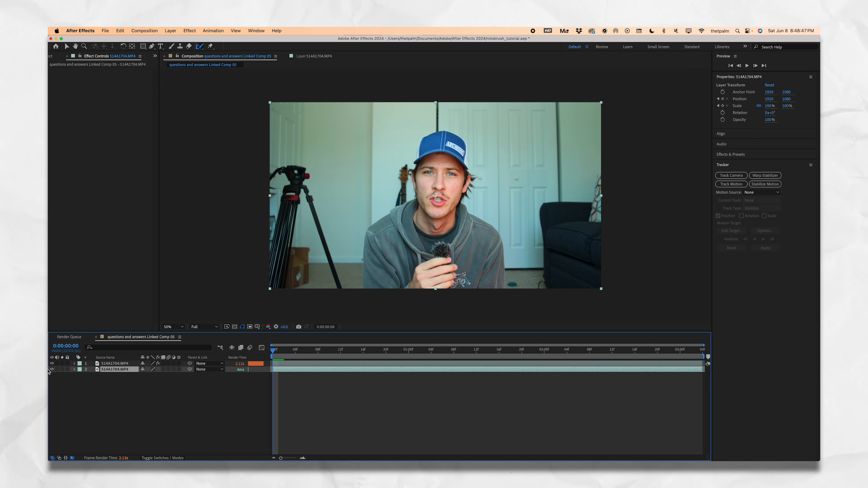
{"action": "left_click", "coordinate": [51, 370]}
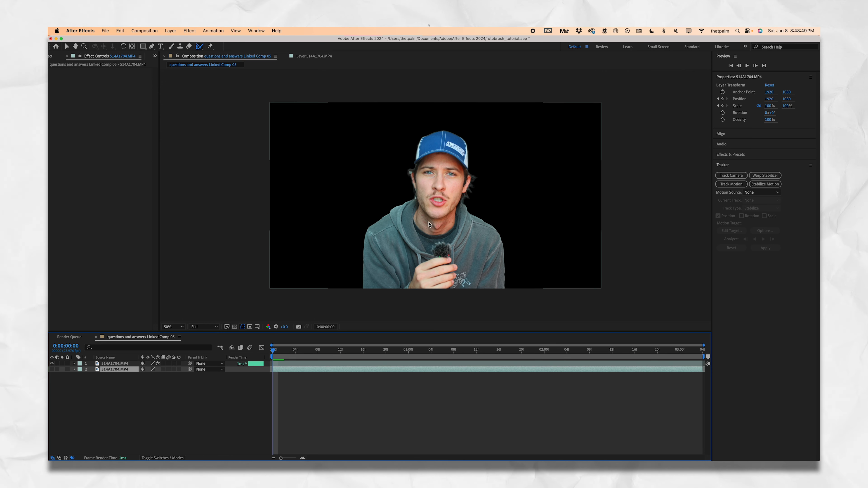
{"action": "mouse_move", "coordinate": [652, 276]}
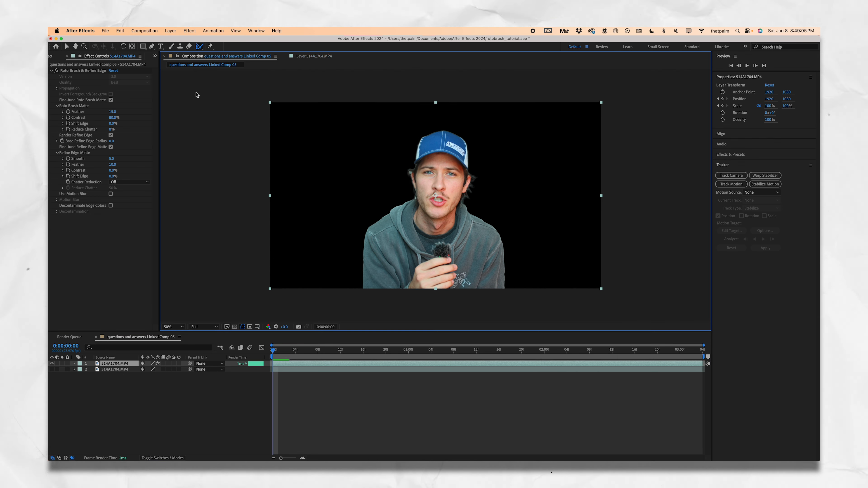
{"action": "mouse_move", "coordinate": [160, 358]}
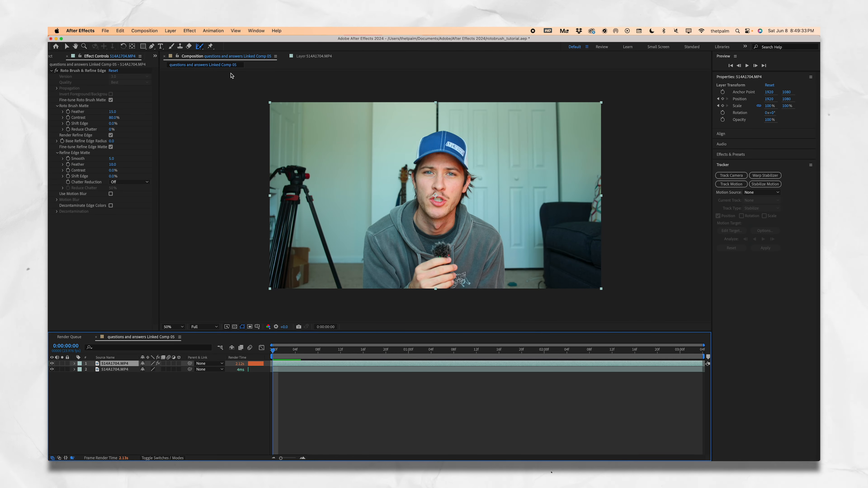
{"action": "mouse_move", "coordinate": [161, 47]}
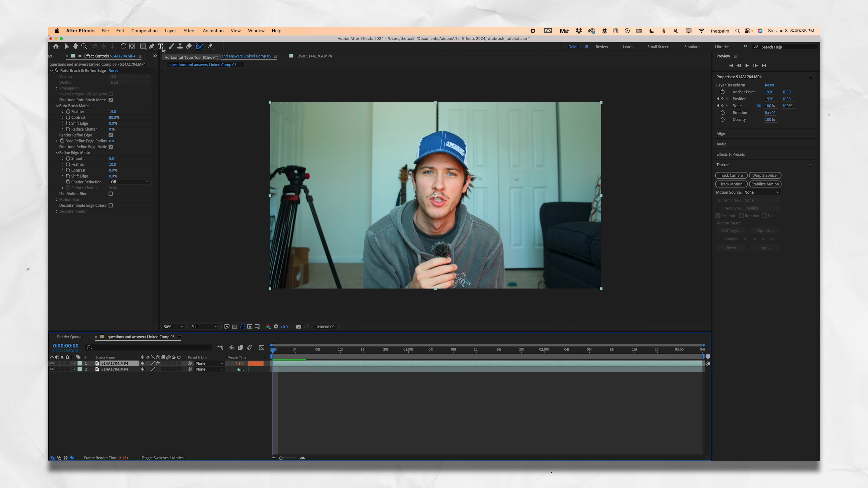
Create a large yellow SUBSCRIBE text layer across the speaker with the Horizontal Type Tool.
{"action": "left_click", "coordinate": [159, 47]}
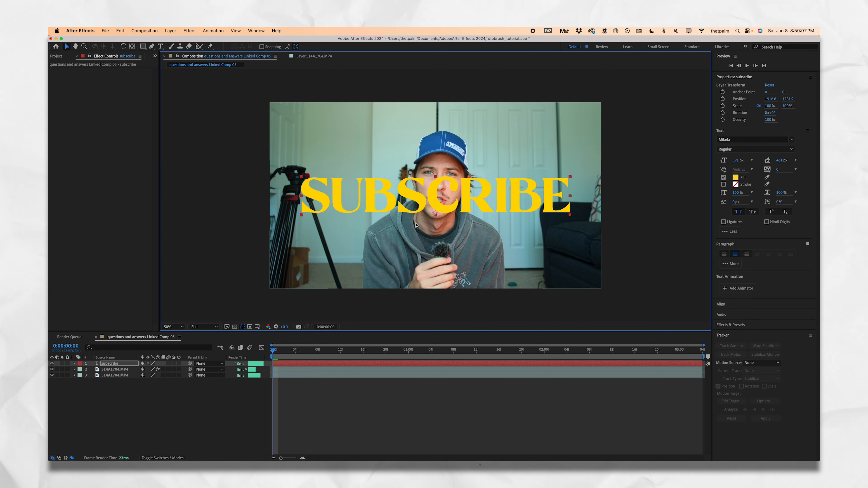
{"action": "mouse_move", "coordinate": [445, 219]}
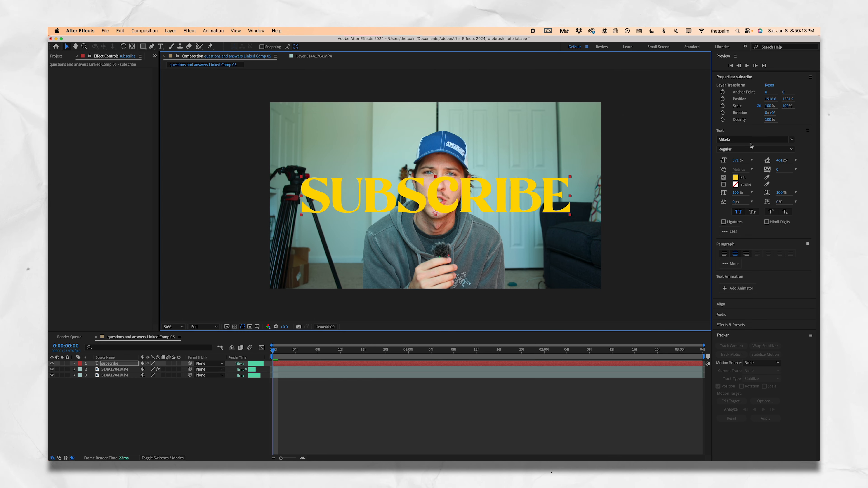
{"action": "mouse_move", "coordinate": [705, 208]}
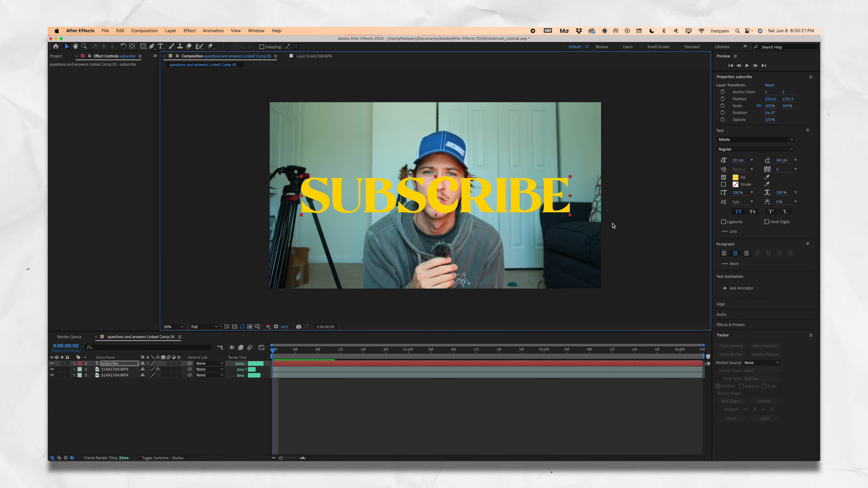
{"action": "mouse_move", "coordinate": [577, 227]}
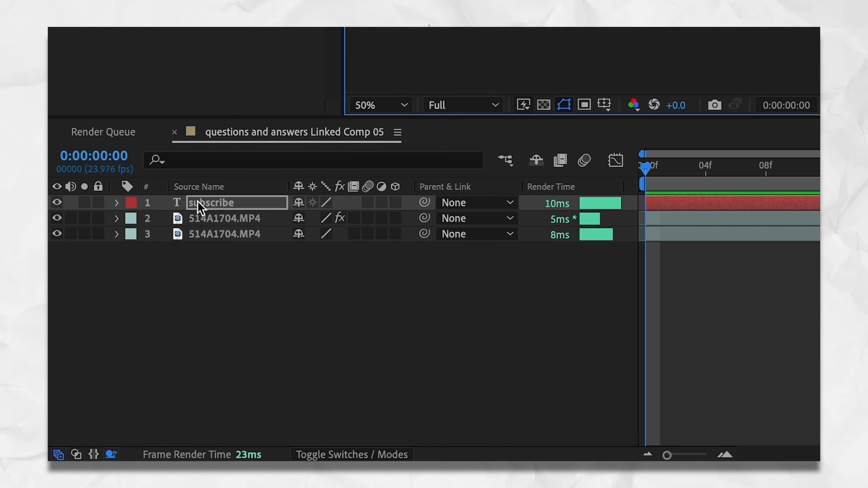
Move the SUBSCRIBE text layer below the rotoscoped 514A1704.MP4 layer so the speaker sits in front.
{"action": "left_click", "coordinate": [225, 218]}
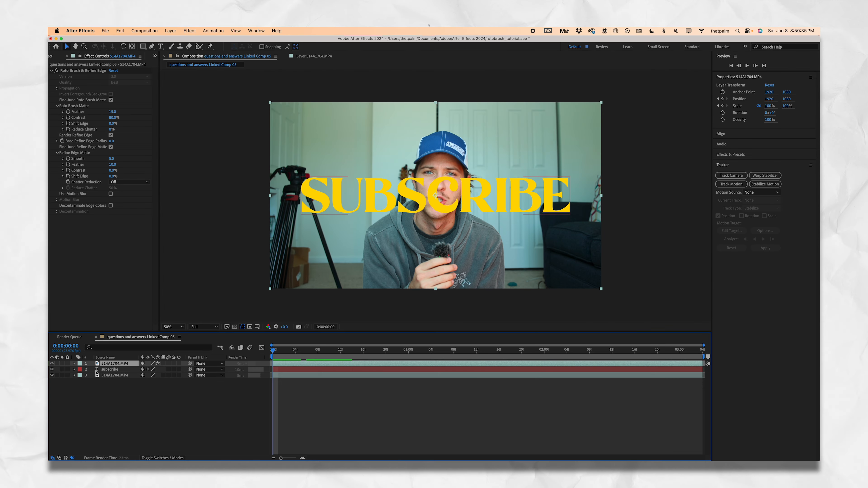
{"action": "left_click", "coordinate": [110, 369]}
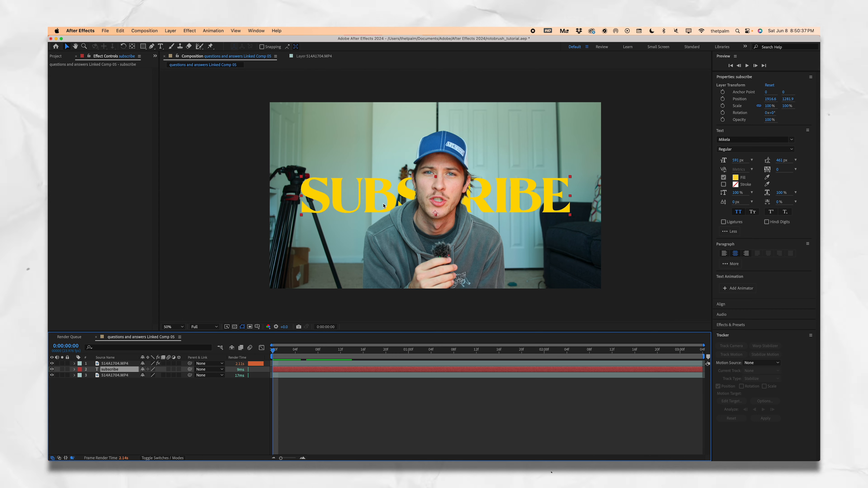